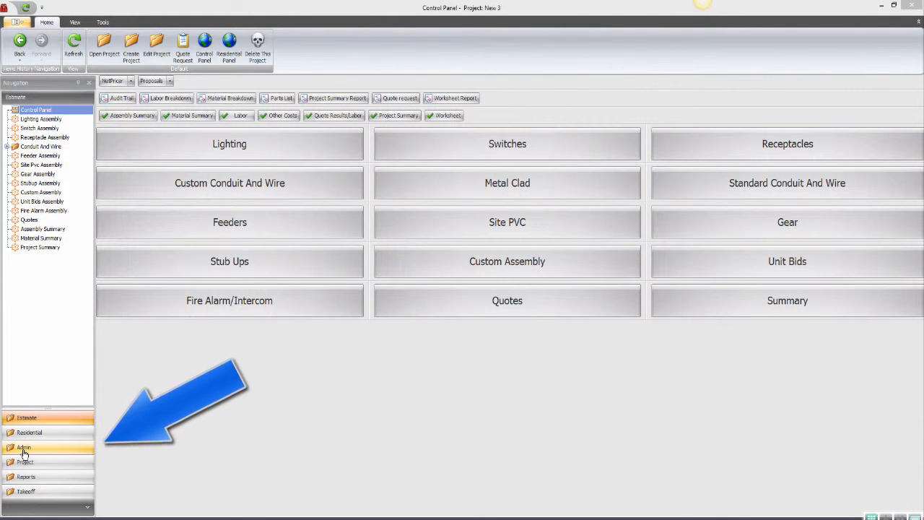
Reach Item Categories under Admin Master Files and start a blank new category record.
left_click(23, 447)
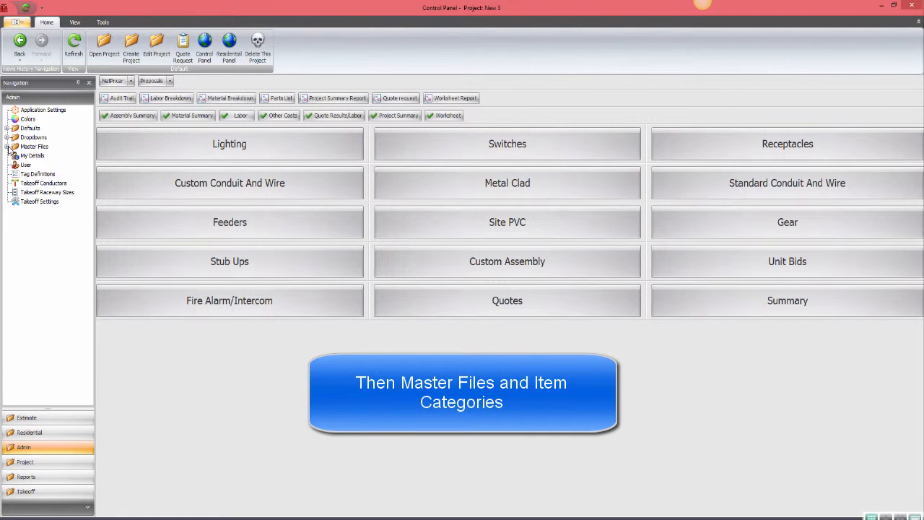
left_click(14, 145)
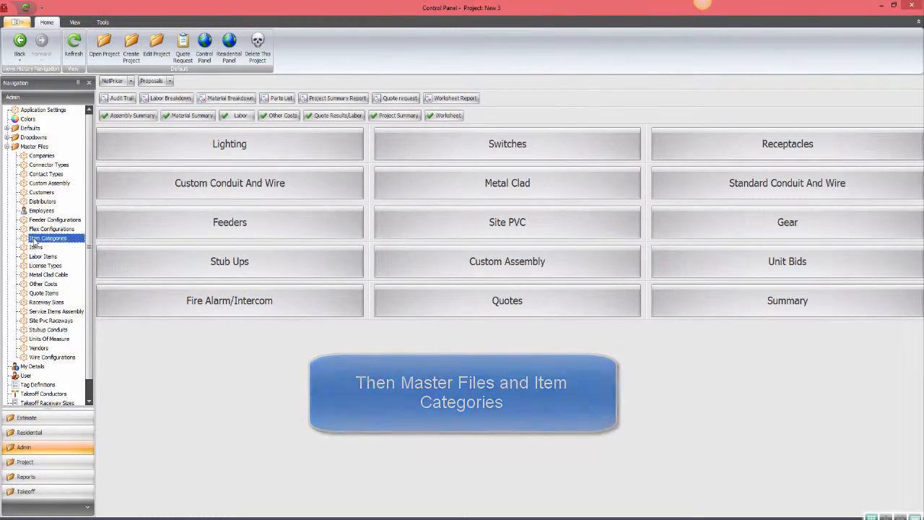
left_click(48, 238)
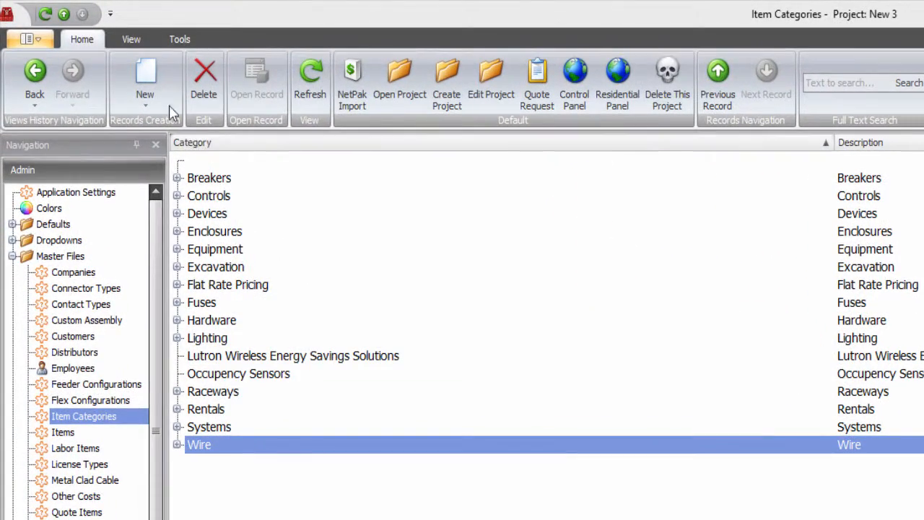
left_click(145, 80)
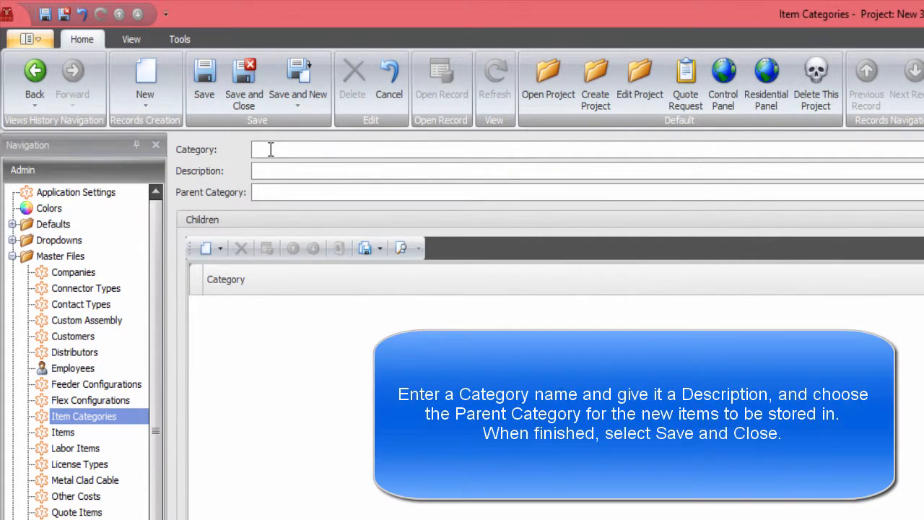
Enter category CREE described as LIGHTING with a parent category, then launch NetPak Import.
type("CREE")
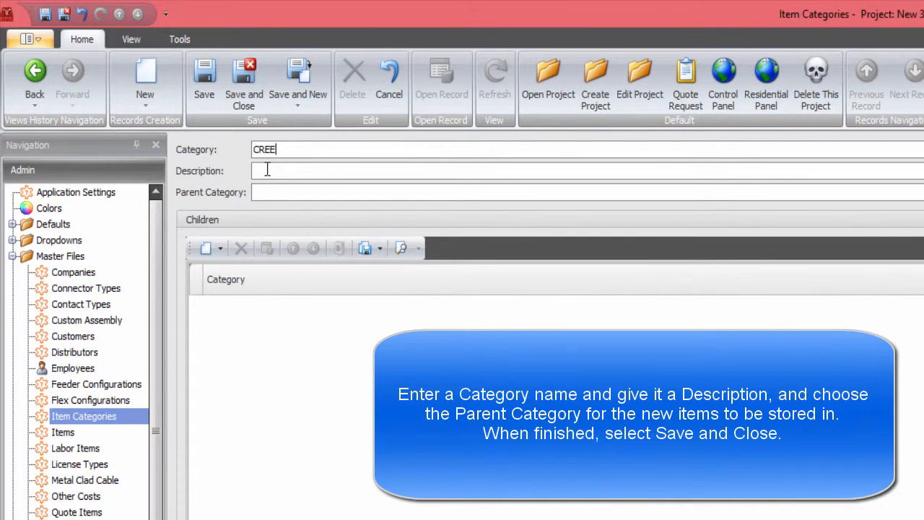
type("L")
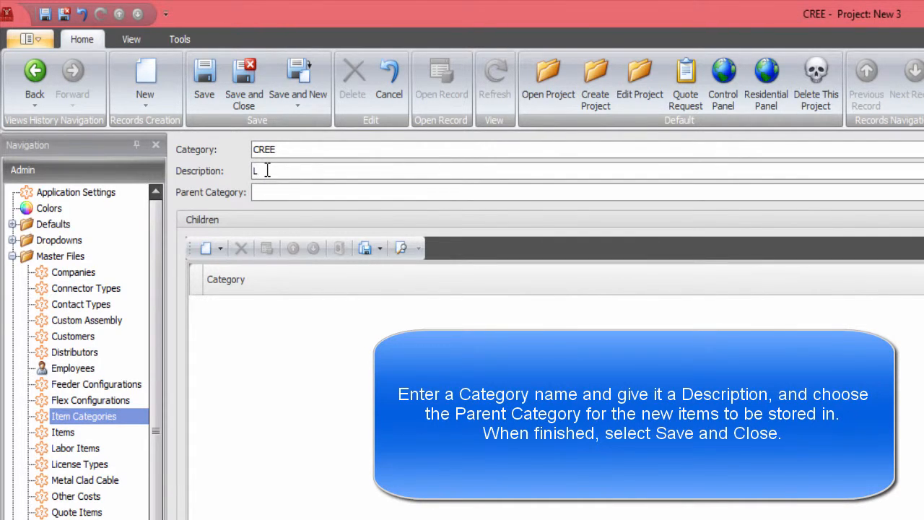
type("IGHTING")
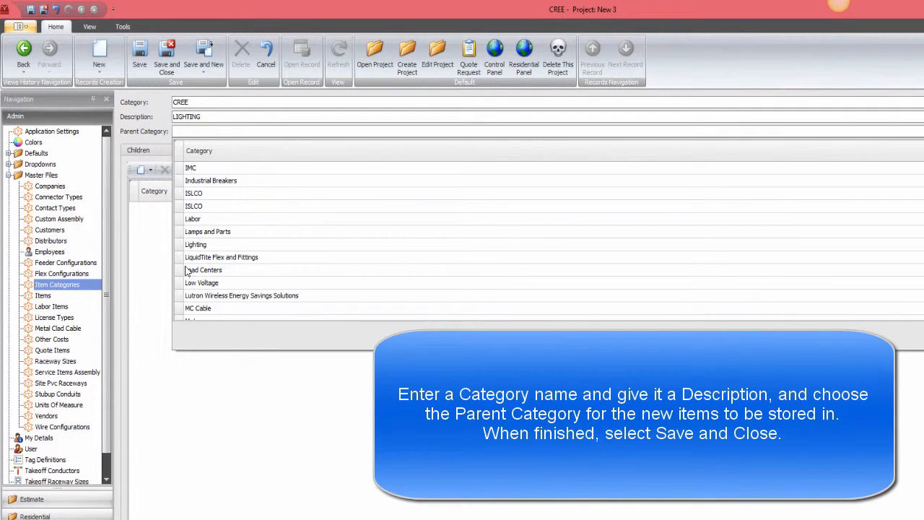
left_click(217, 205)
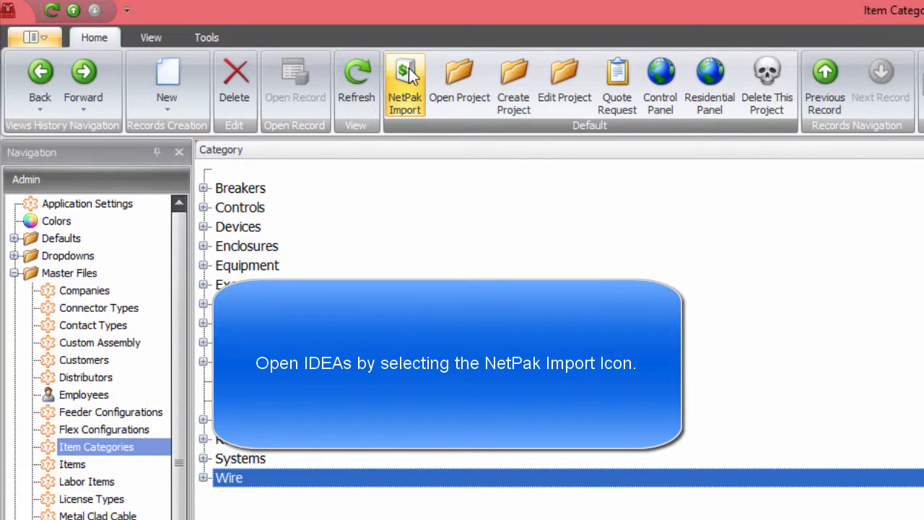
left_click(405, 80)
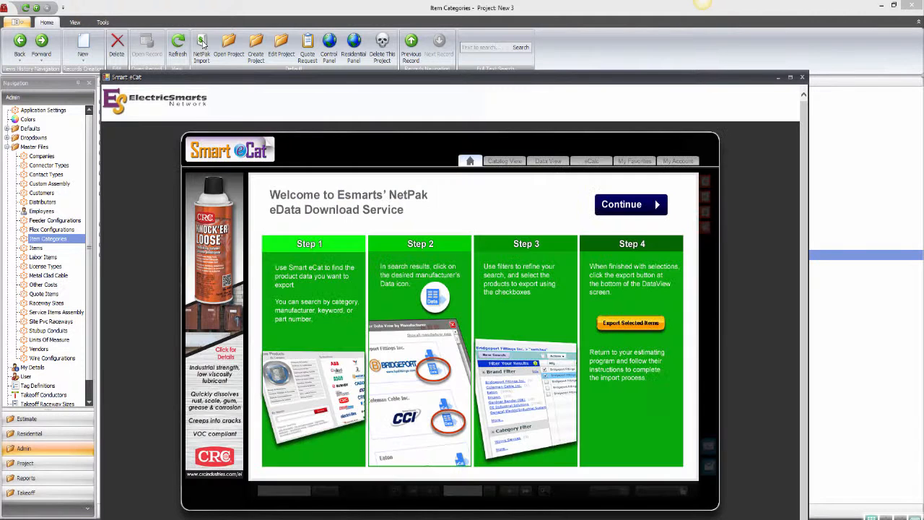
Continue into Smart eCat and preview the Cree lighting catalog view.
left_click(621, 205)
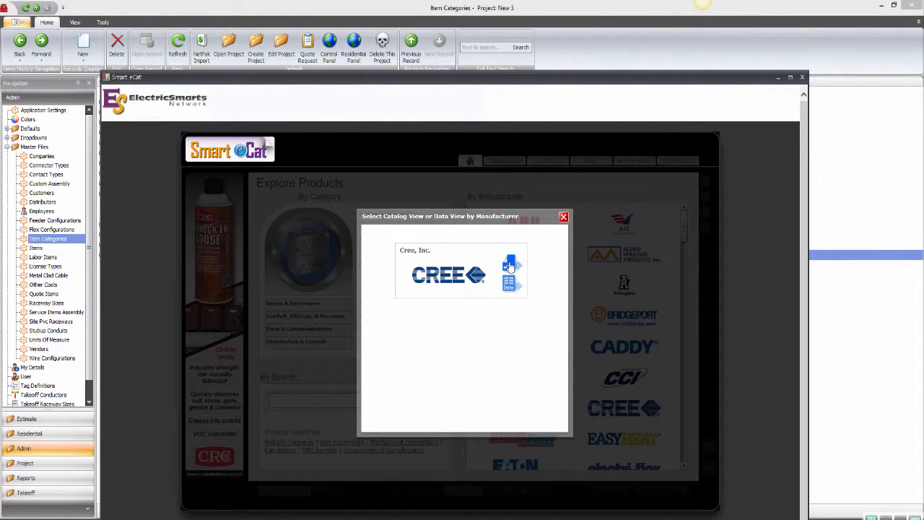
left_click(508, 268)
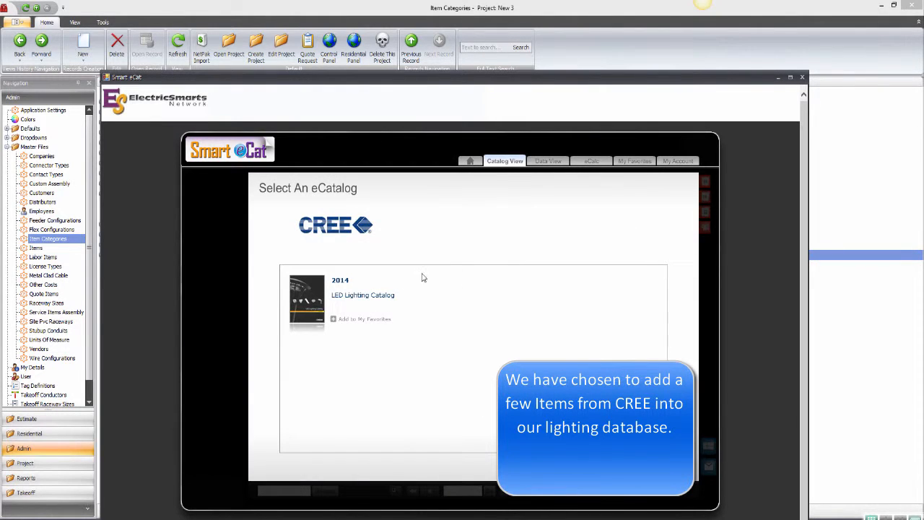
left_click(362, 295)
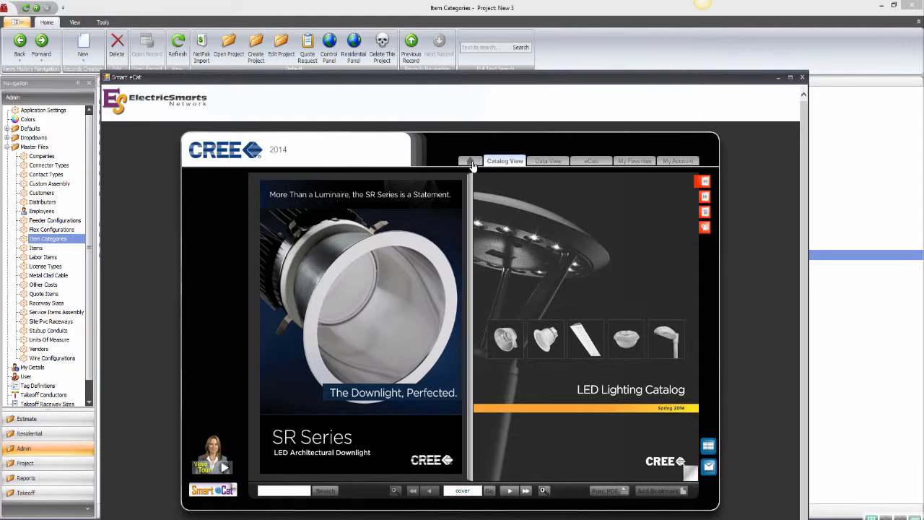
Return home, pick Cree again and show its product data listing for item selection.
left_click(471, 160)
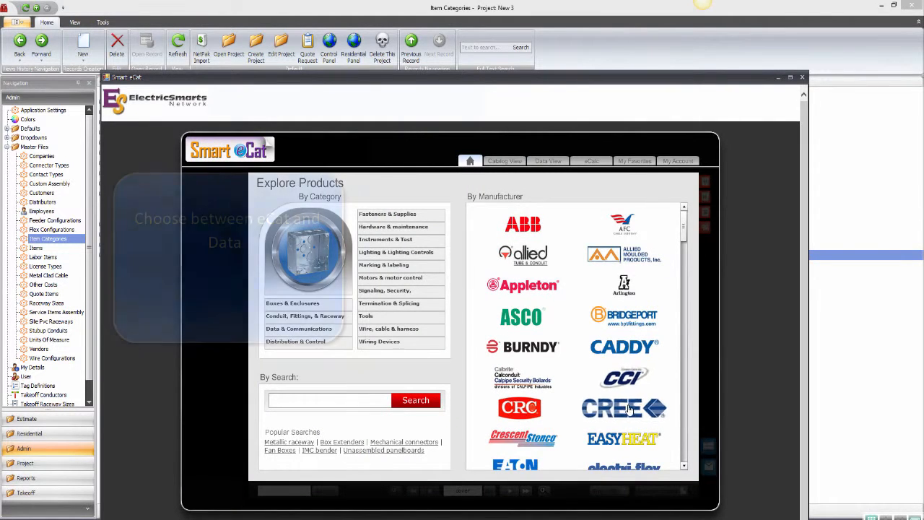
left_click(624, 408)
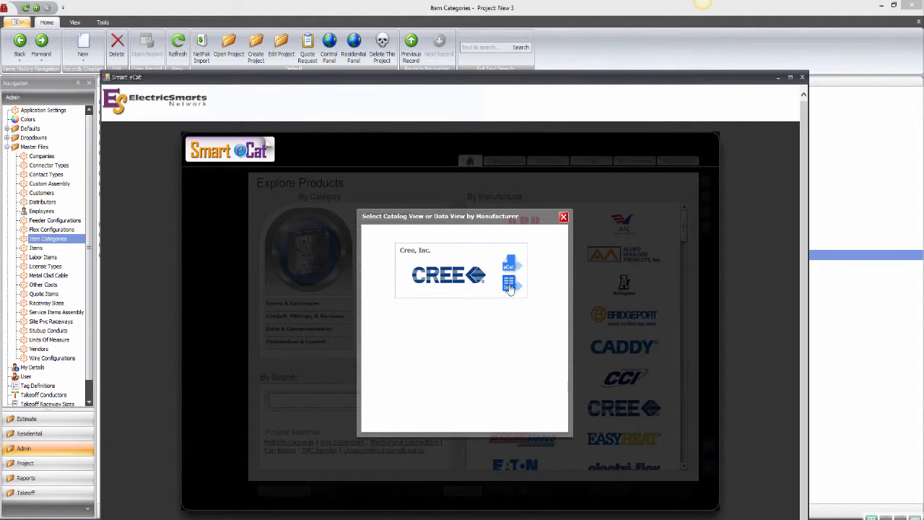
left_click(512, 282)
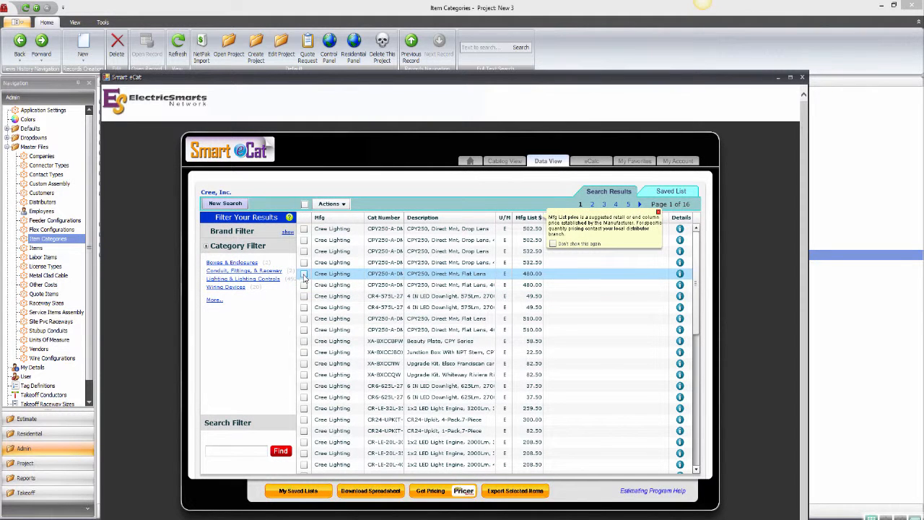
Mark two Cree products for export and return to the project control panel.
left_click(303, 306)
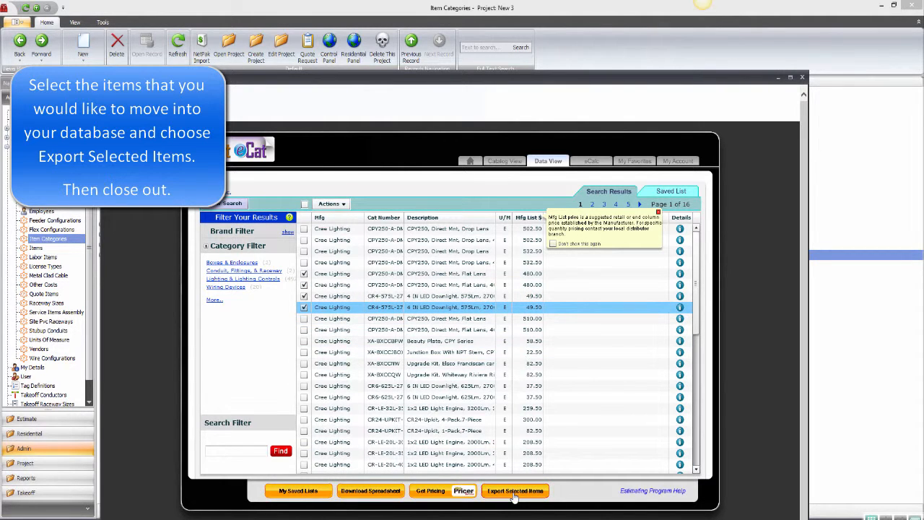
left_click(514, 491)
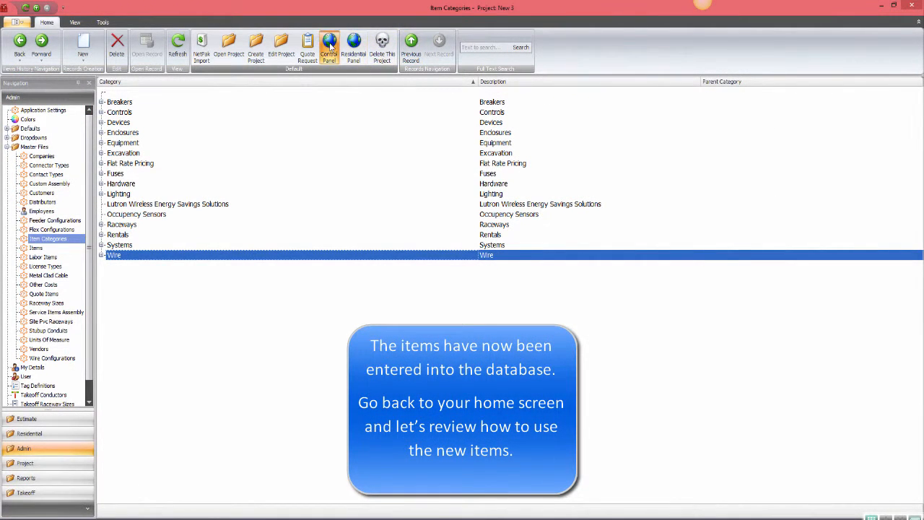
left_click(330, 49)
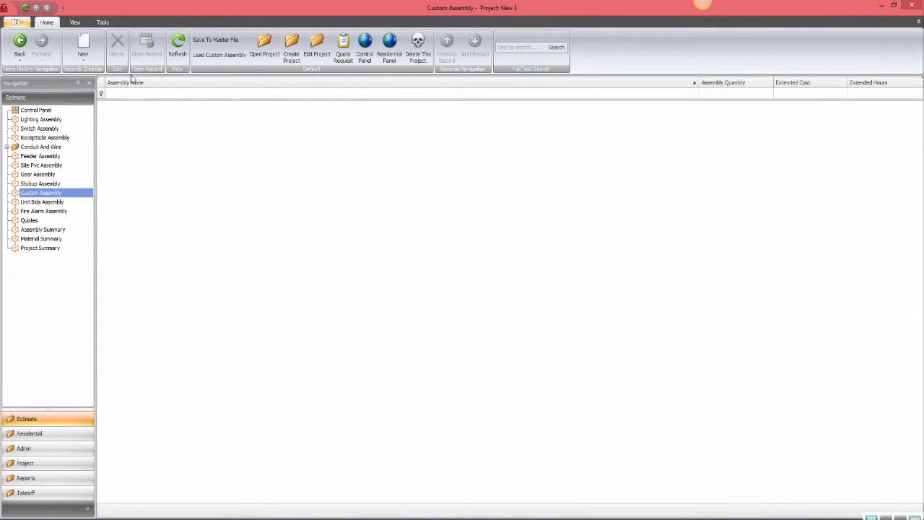
Start a new custom assembly and choose the CREE category under Lighting for adding items.
left_click(83, 46)
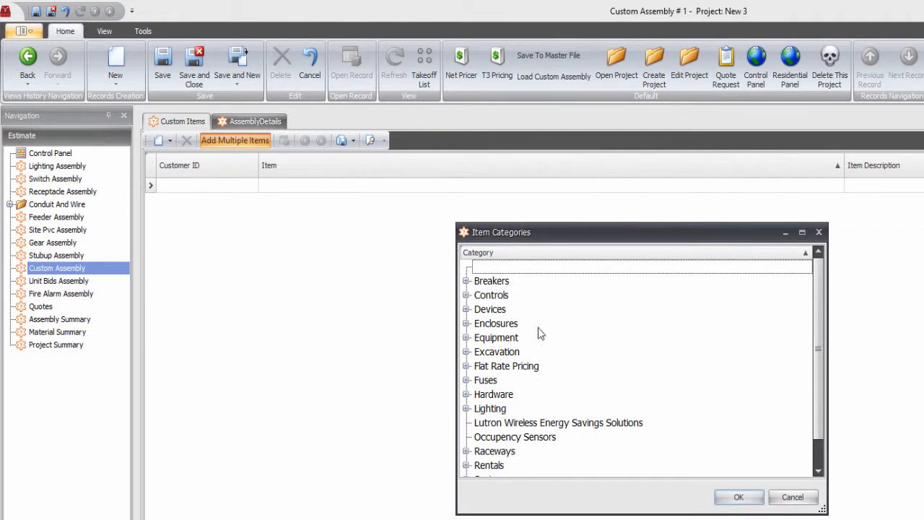
left_click(465, 409)
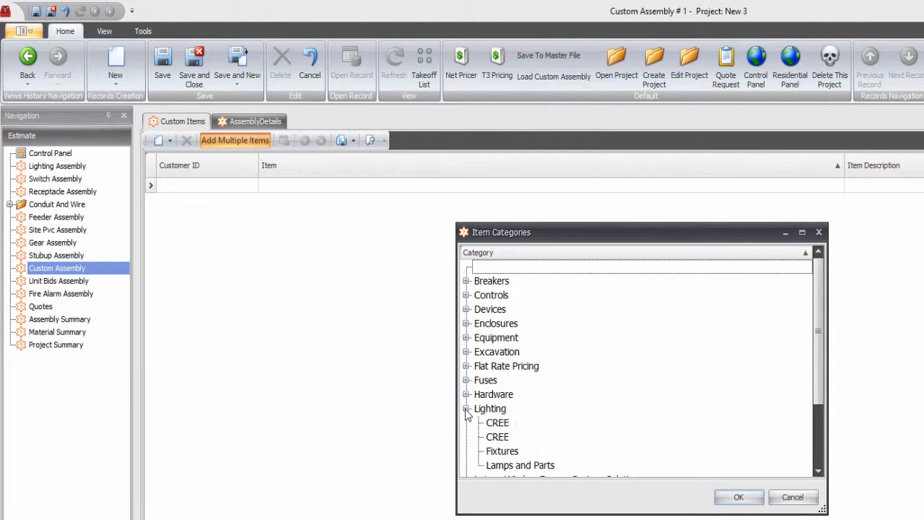
left_click(497, 436)
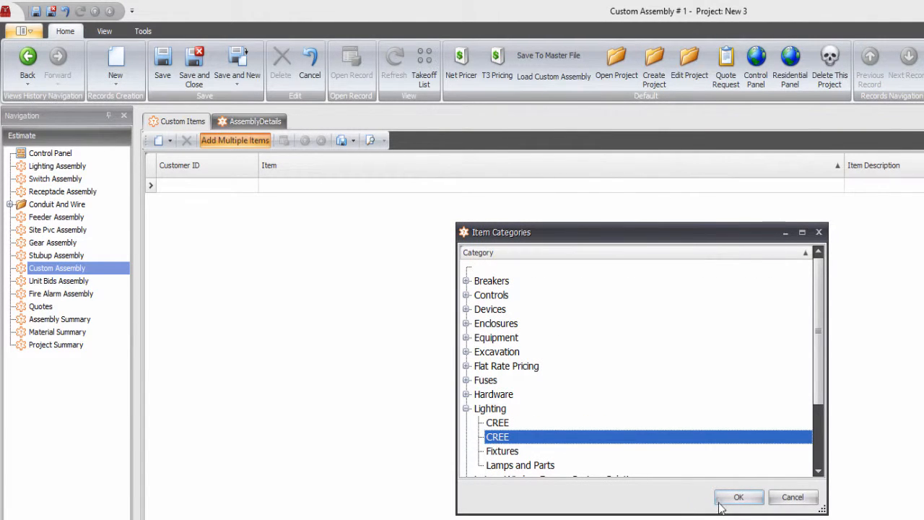
left_click(737, 497)
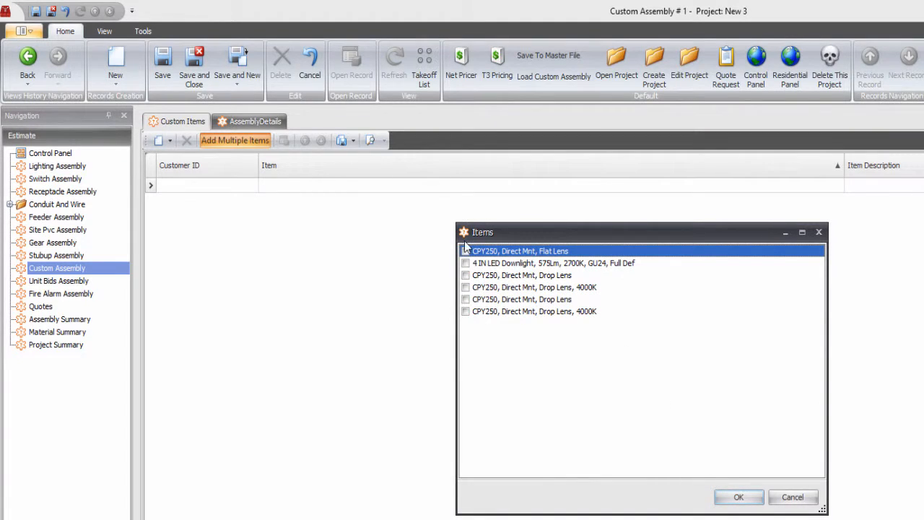
Add the CPY250 flat lens fixture and 4 IN LED downlight to the assembly at quantity 1.
left_click(465, 251)
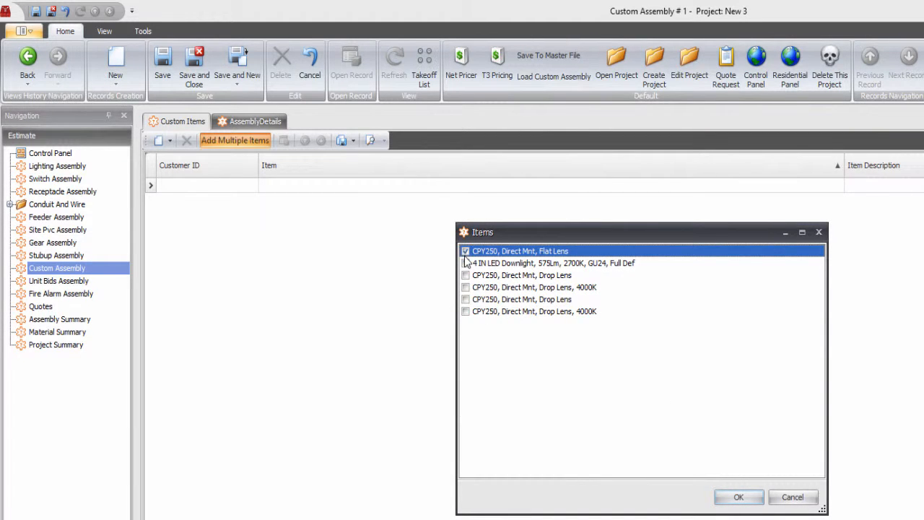
left_click(465, 274)
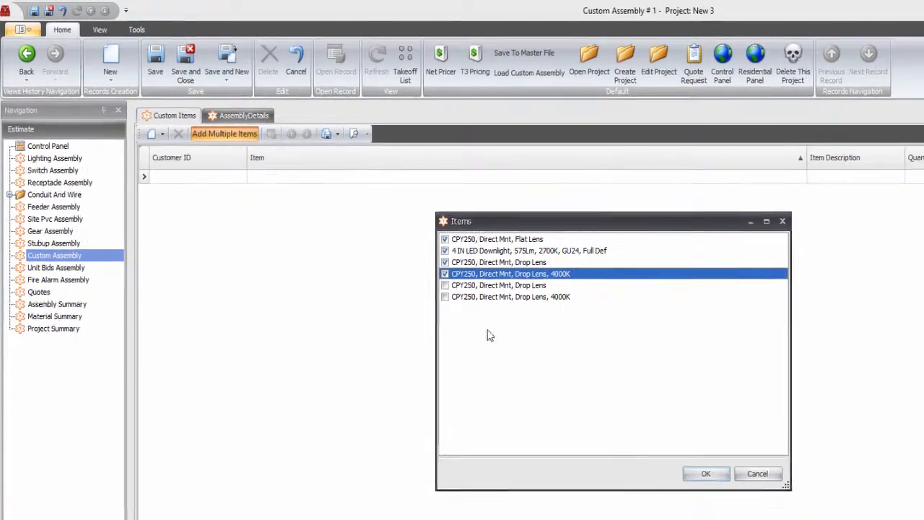
left_click(705, 473)
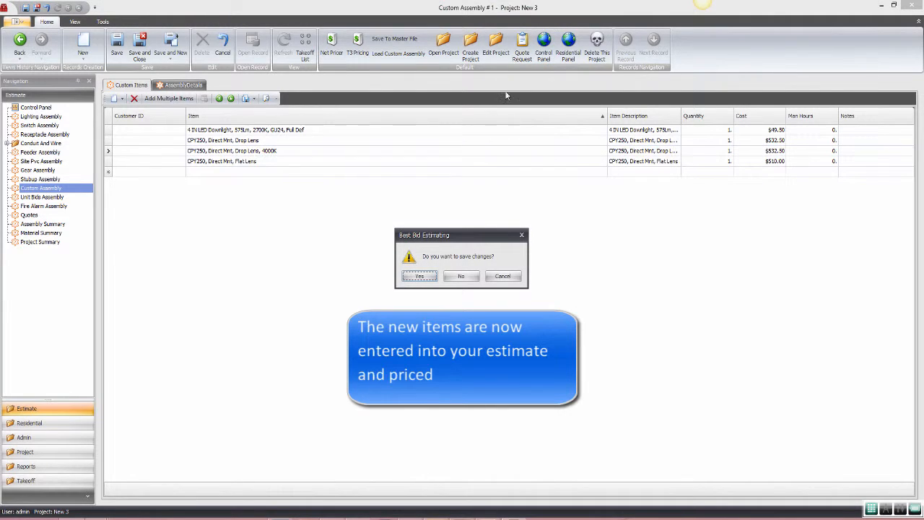
Save the custom assembly and start a new Receptacle Assembly #1 for Project New 3.
left_click(419, 276)
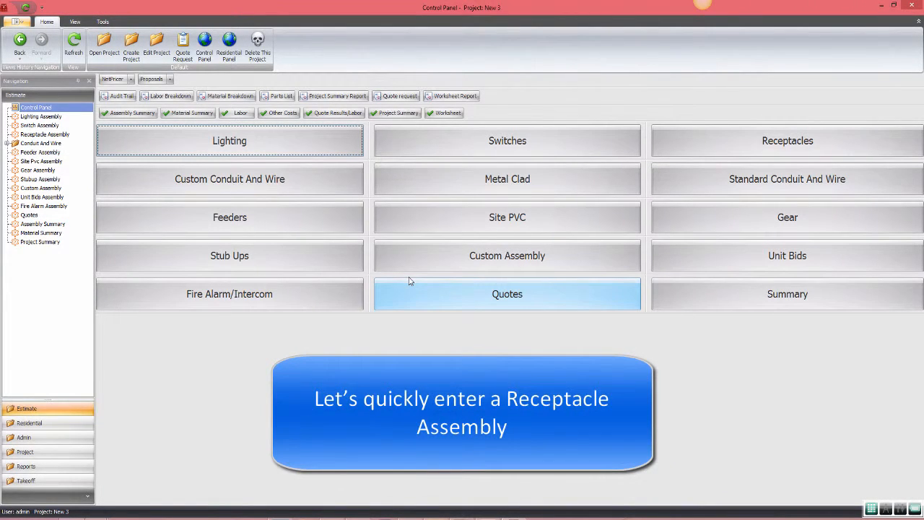
mouse_move(667, 148)
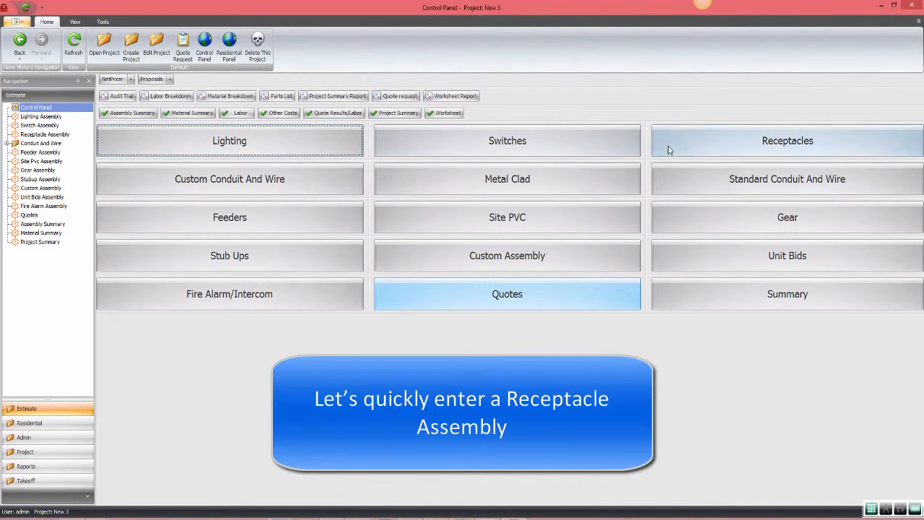
left_click(787, 140)
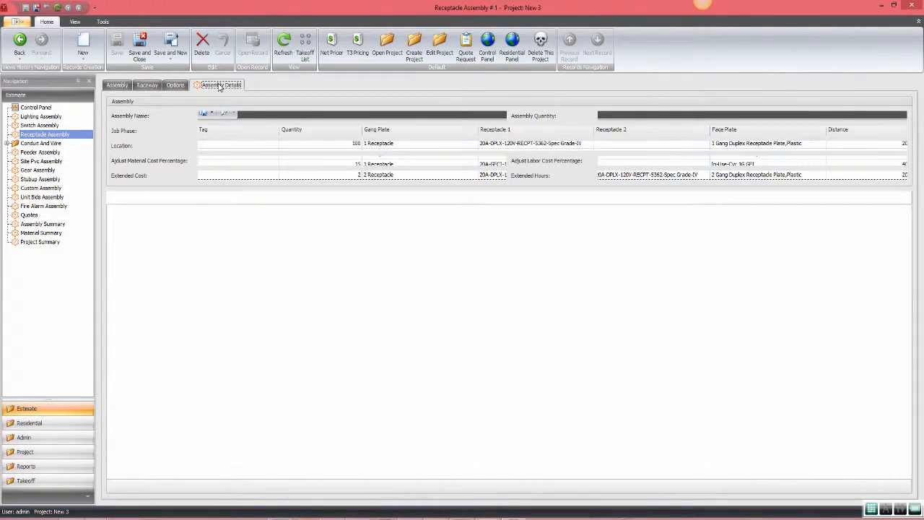
Reprice Receptacle Assembly #1's item details with column 3 (T3) pricing.
left_click(221, 84)
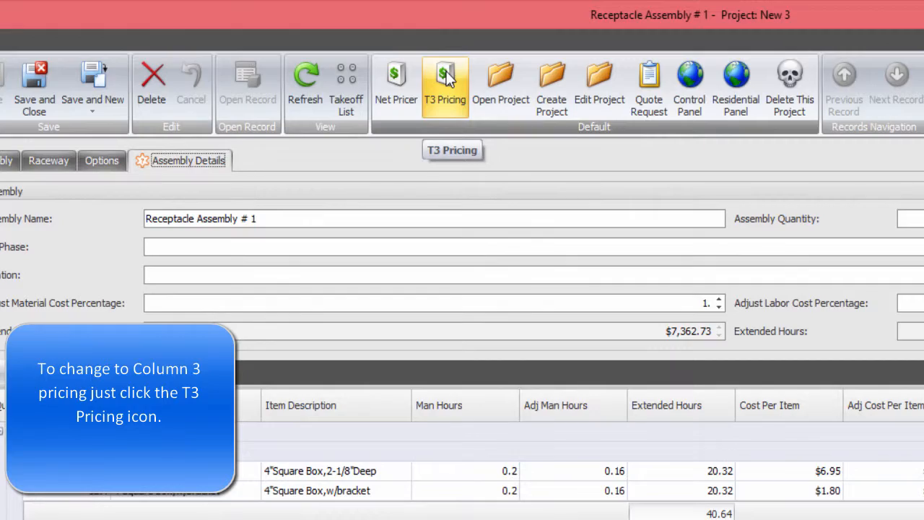
left_click(445, 82)
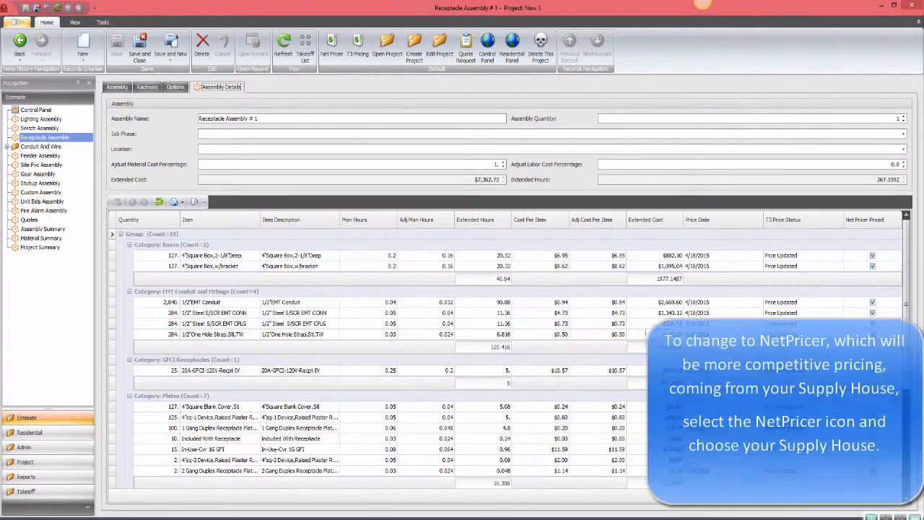
Reprice the assembly through NetPricer with Stuart Irby as the supply house.
left_click(332, 43)
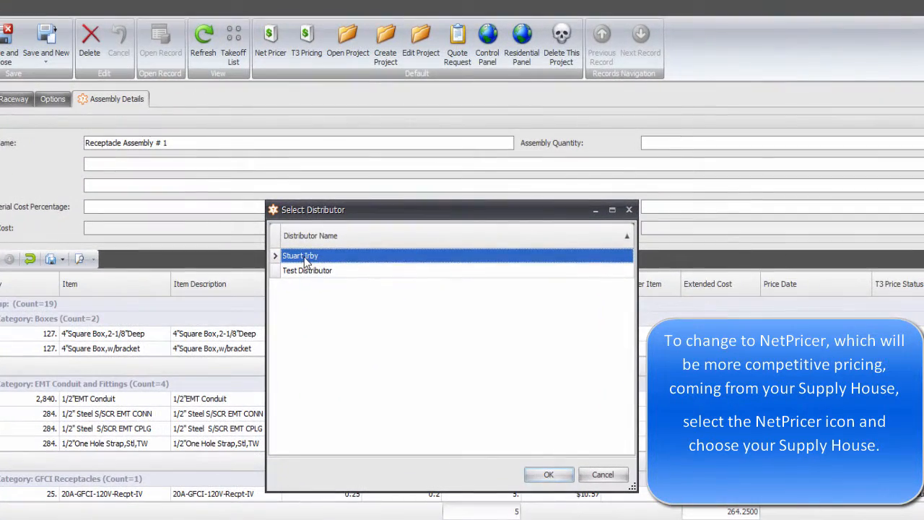
mouse_move(373, 352)
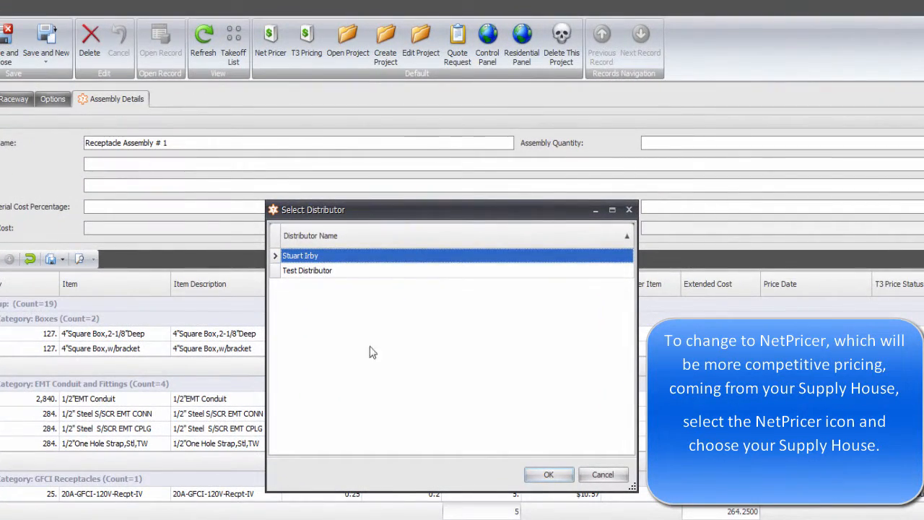
left_click(549, 473)
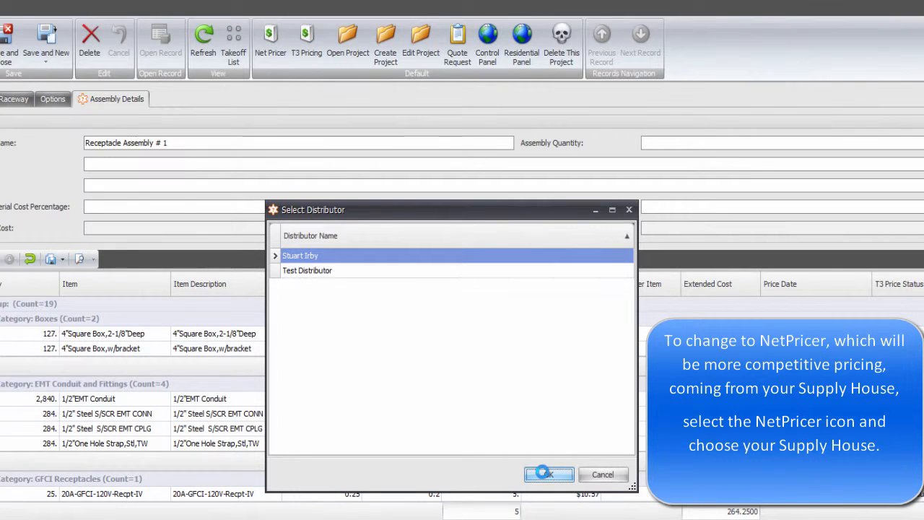
left_click(549, 473)
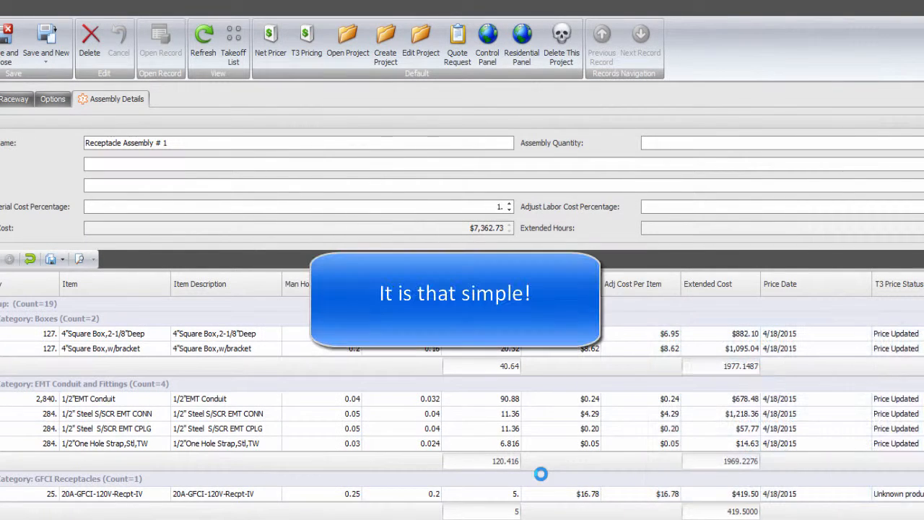